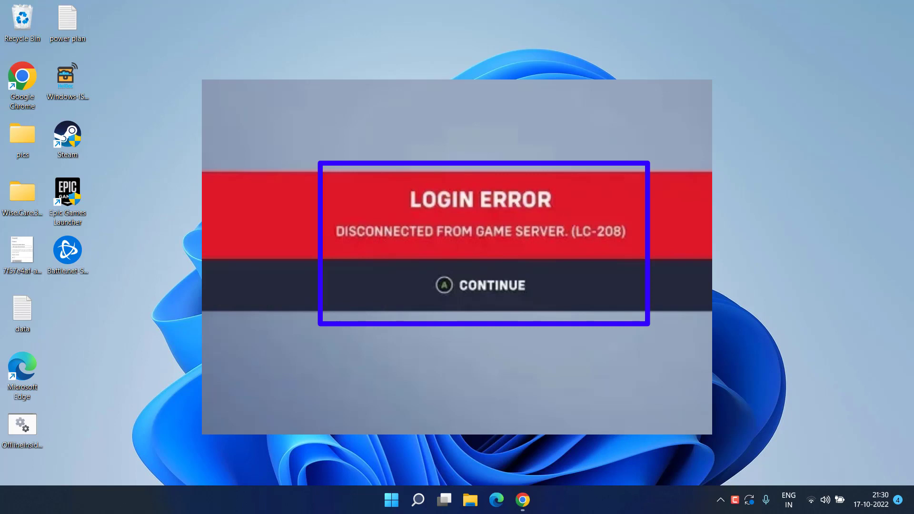
Search Downdetector for 'overwatch 2' and view its 24-hour outage chart
left_click(480, 285)
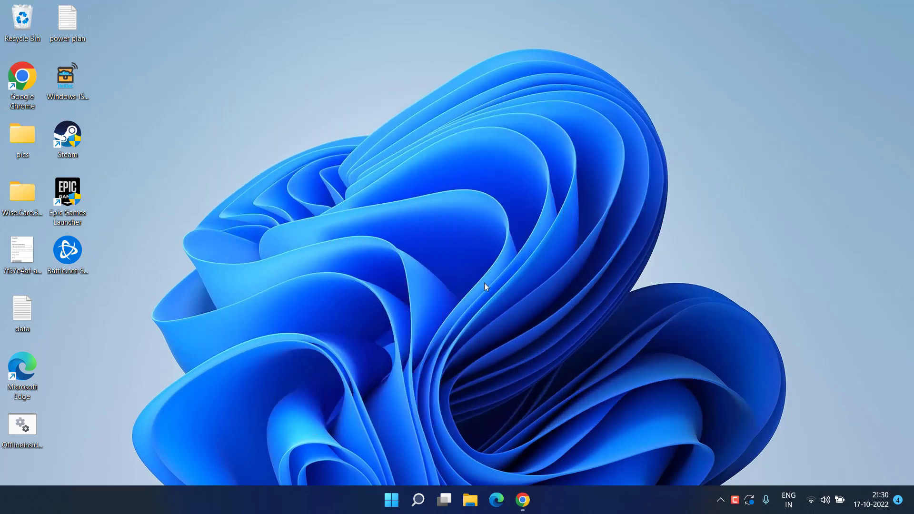
left_click(522, 500)
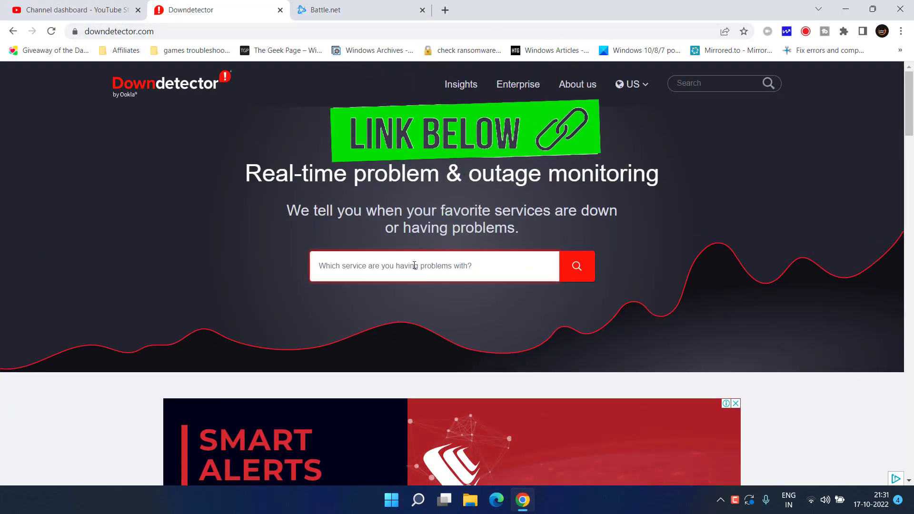
type("overwatch 2")
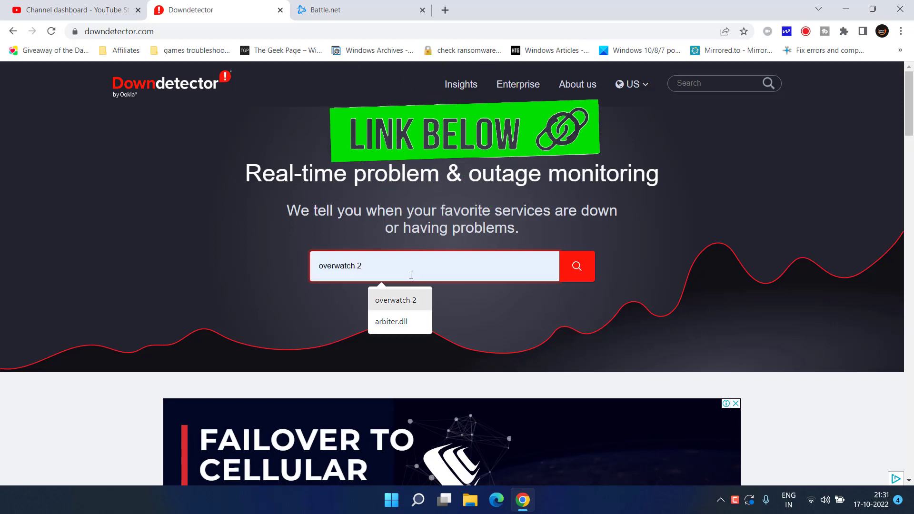
left_click(395, 300)
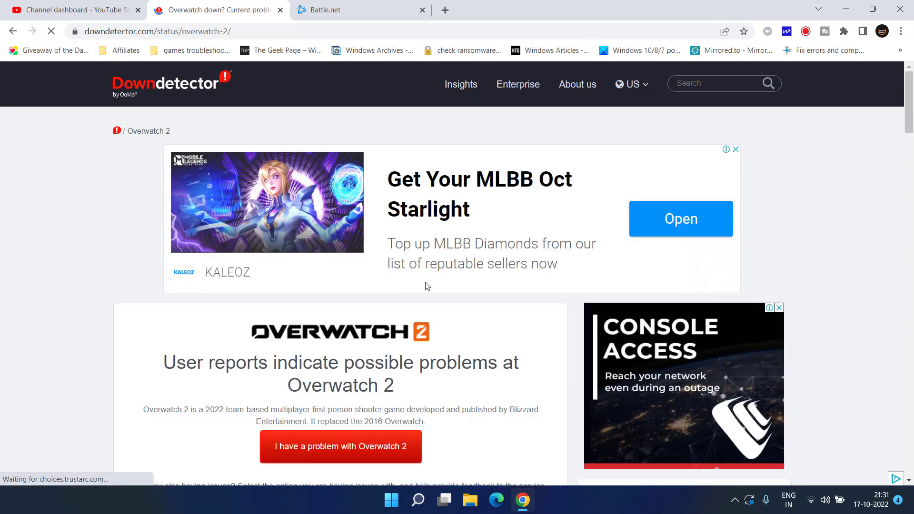
scroll("down", 3)
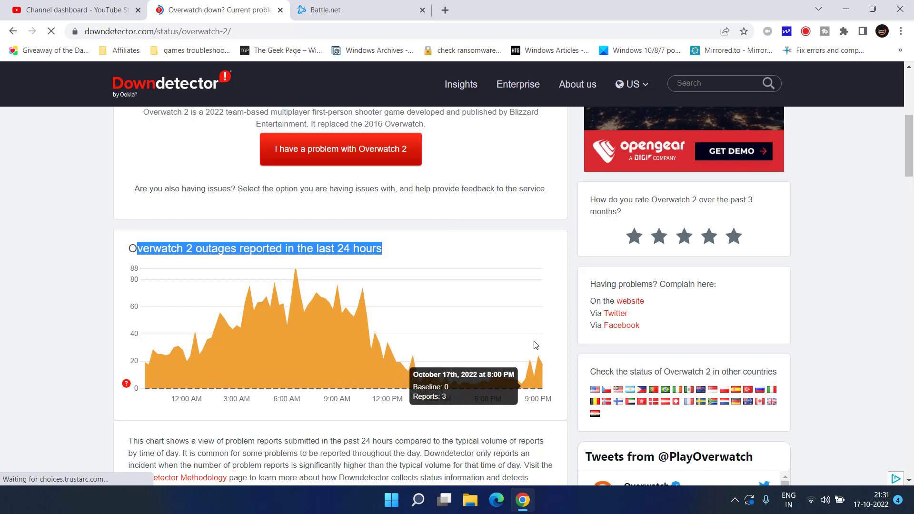
mouse_move(517, 388)
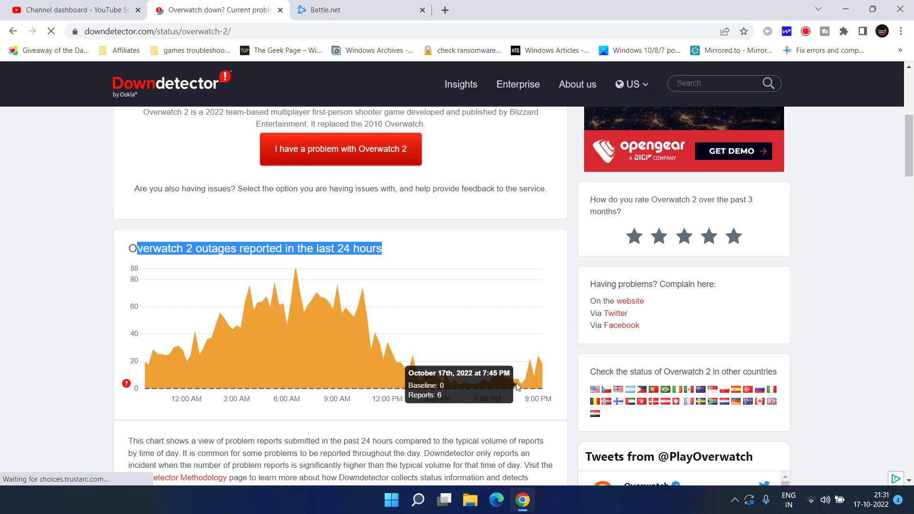
mouse_move(358, 299)
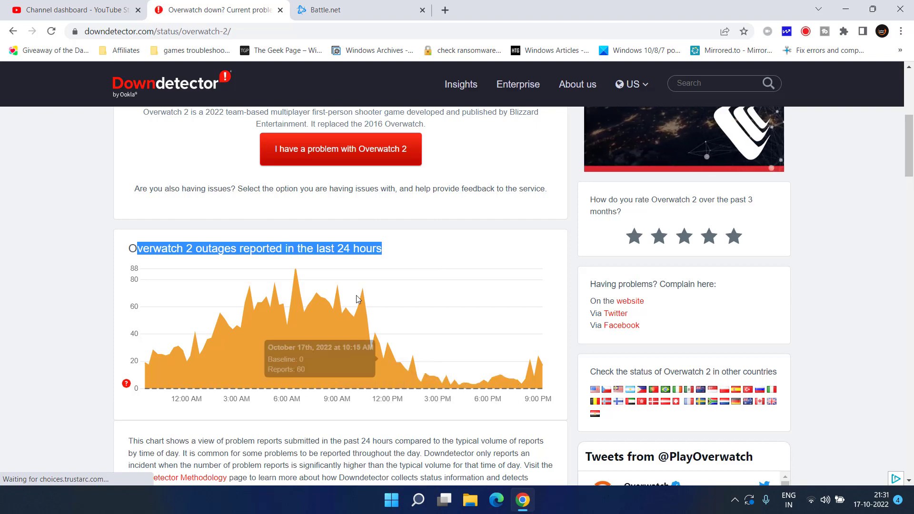
mouse_move(346, 270)
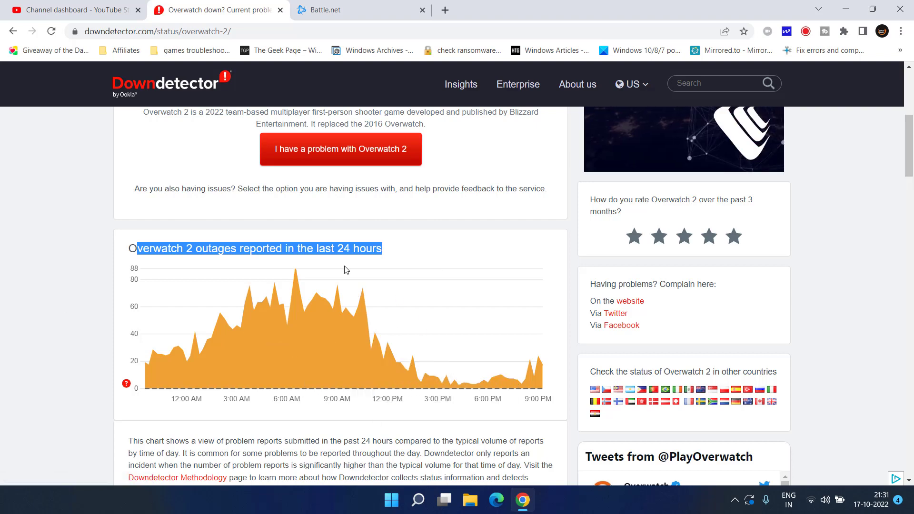
mouse_move(421, 344)
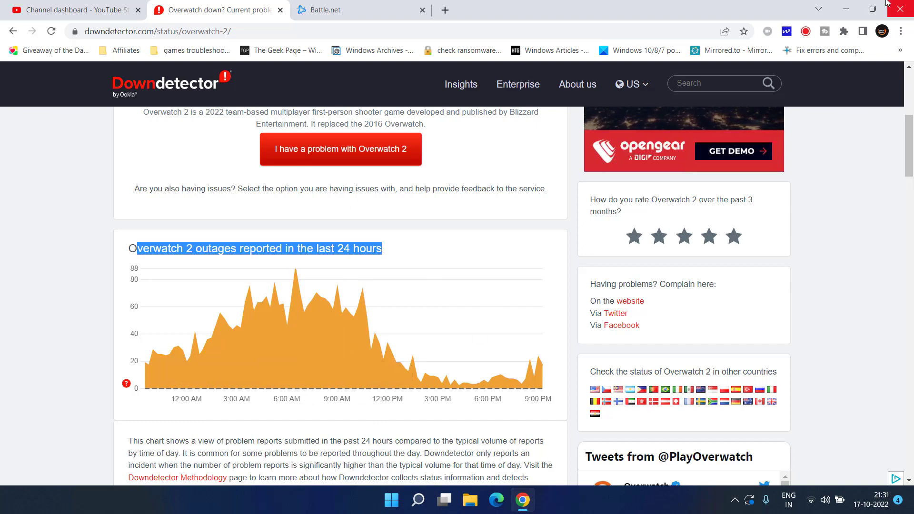
Close the browser and bring up the Run box from the Start menu for ncpa.cpl
left_click(900, 10)
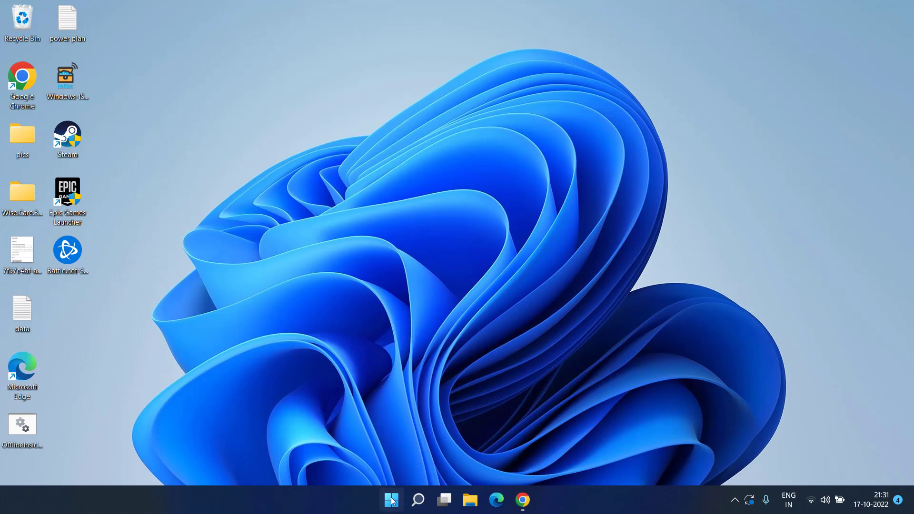
right_click(390, 501)
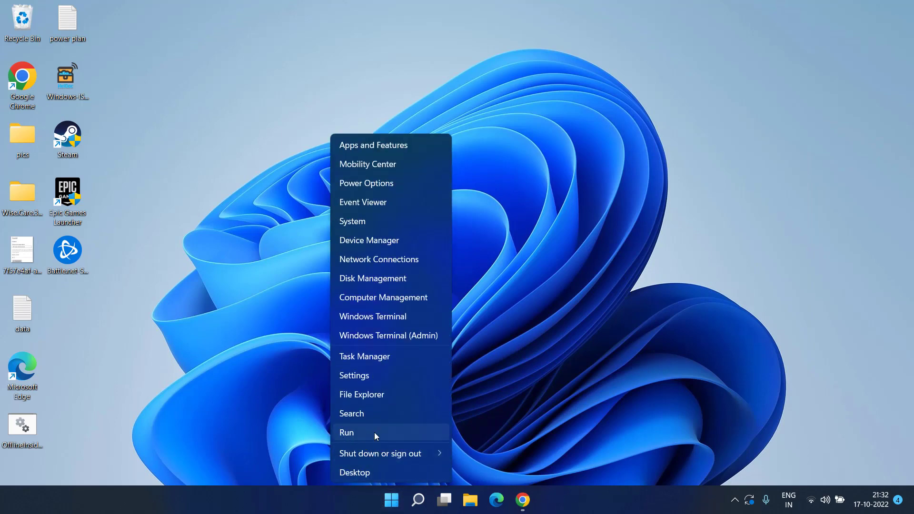
left_click(347, 433)
type("ncpa.cpl")
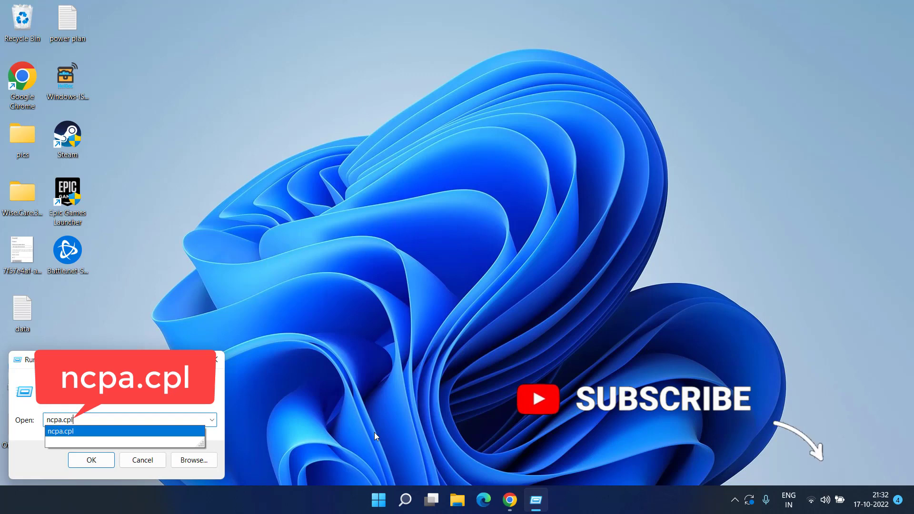
Launch Network Connections and reach the Wi-Fi adapter's TCP/IPv4 properties
left_click(91, 460)
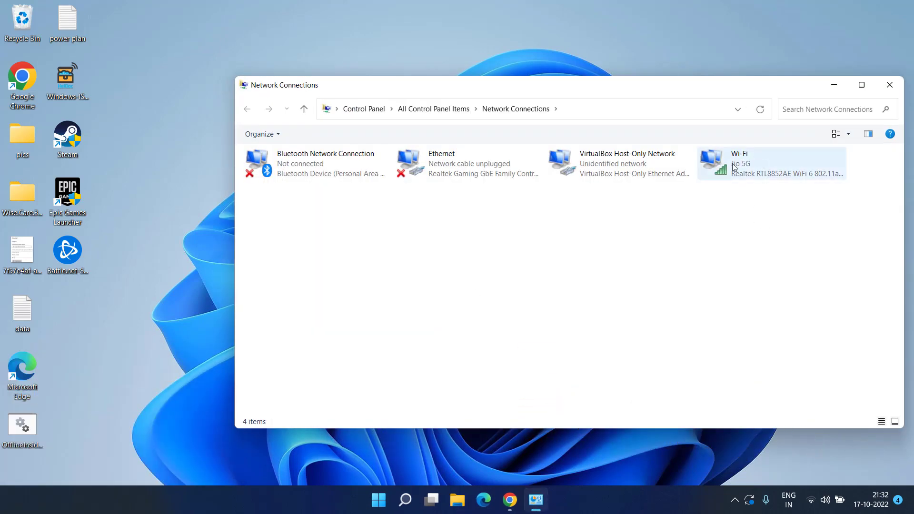
right_click(769, 163)
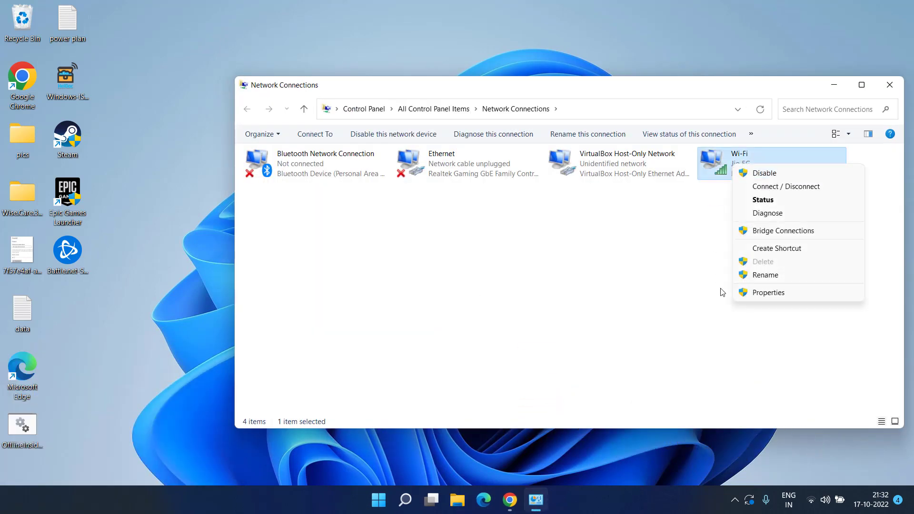
left_click(769, 292)
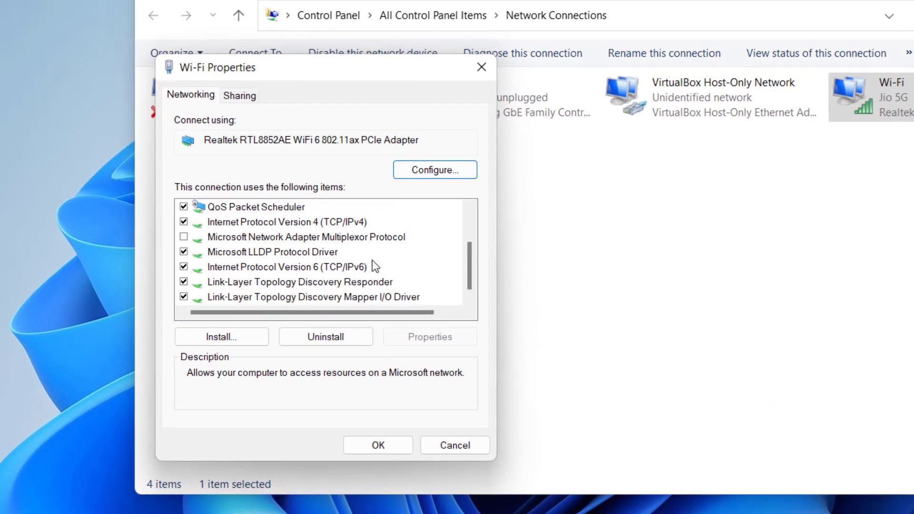
left_click(287, 222)
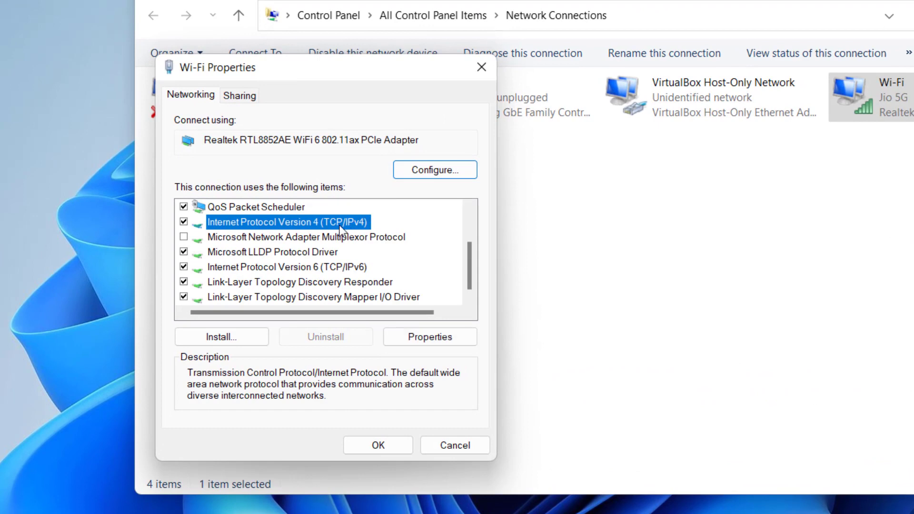
left_click(430, 337)
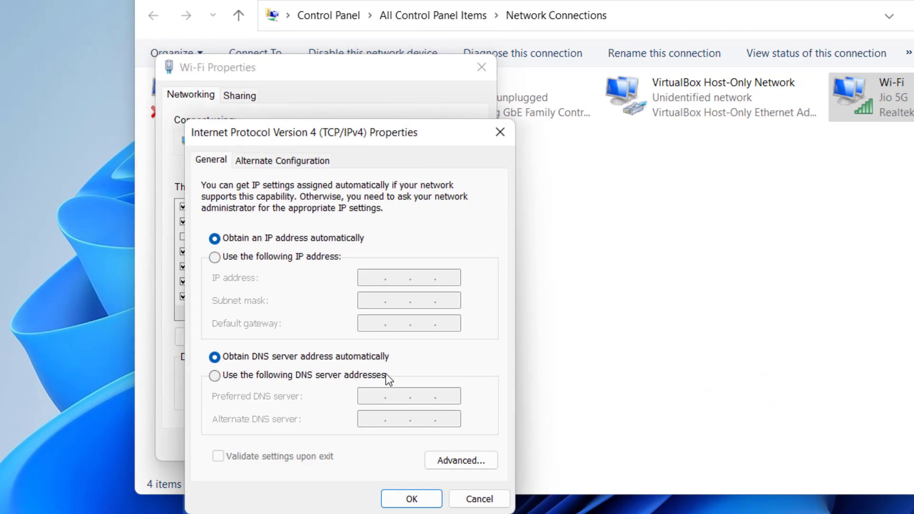
Set the Wi-Fi adapter's DNS servers manually to 8.8.8.8 and 8.8.4.4 and save
left_click(215, 375)
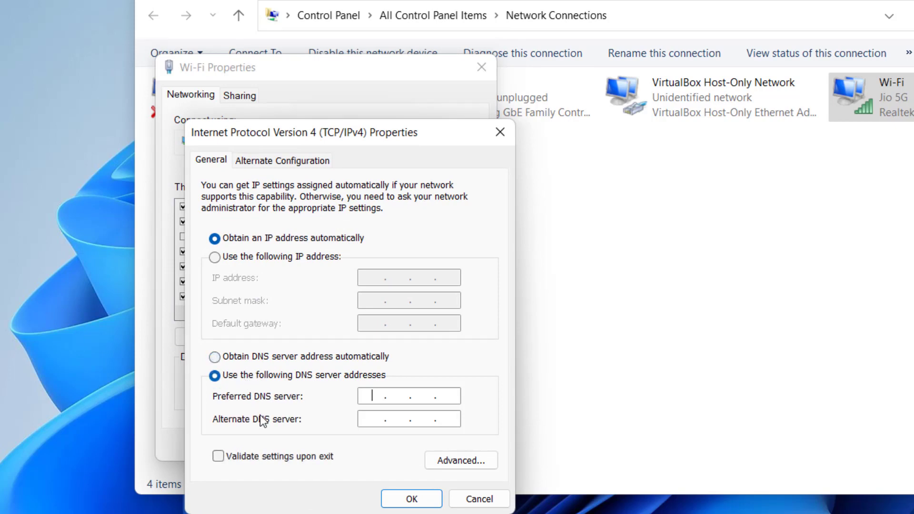
mouse_move(283, 403)
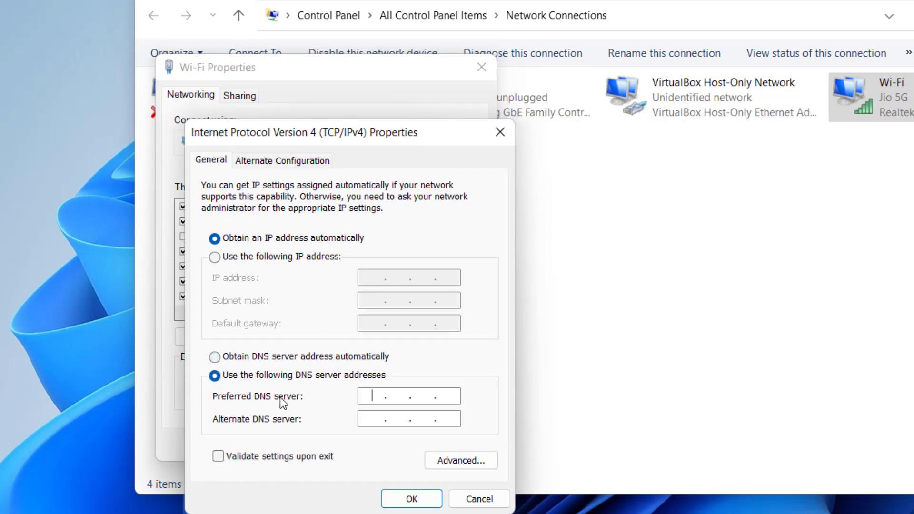
type("8.8.8.")
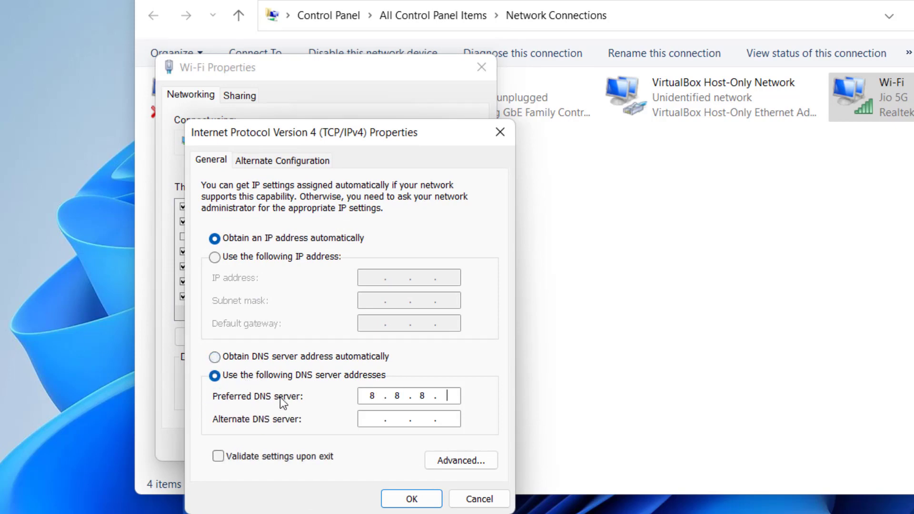
type("8")
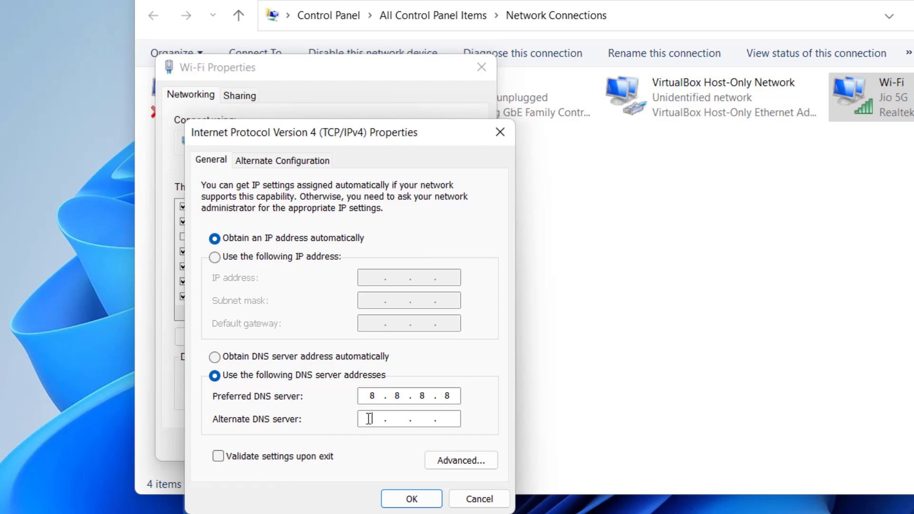
type("8.8.4.4")
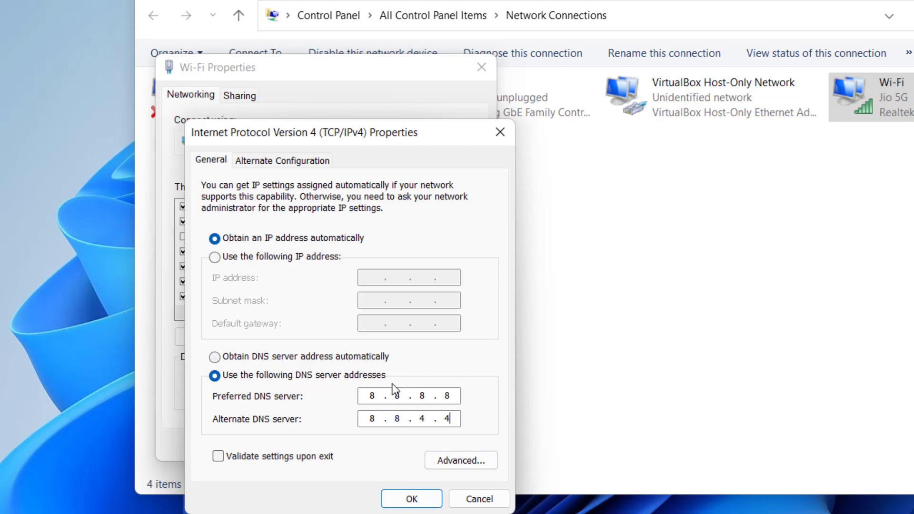
left_click(411, 499)
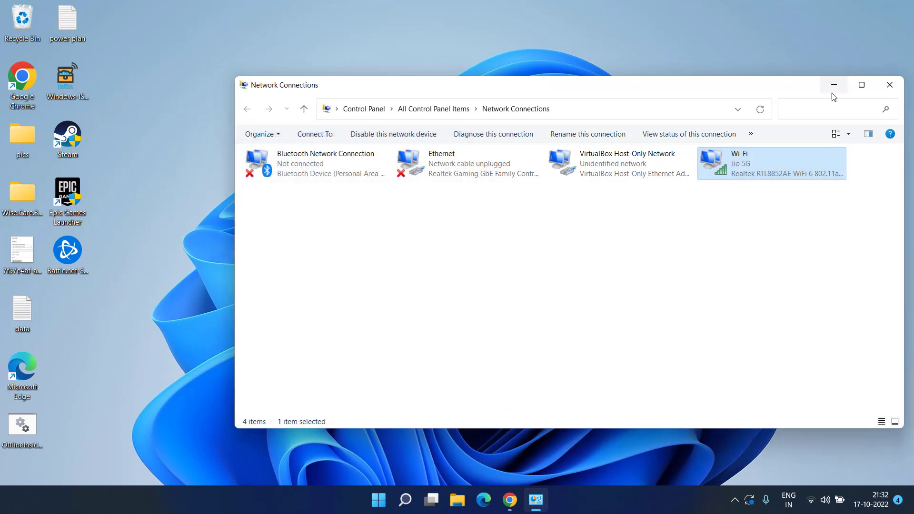
Run 'ping -n 20 1.1.1.1' in an administrator Command Prompt to check packet loss
left_click(889, 84)
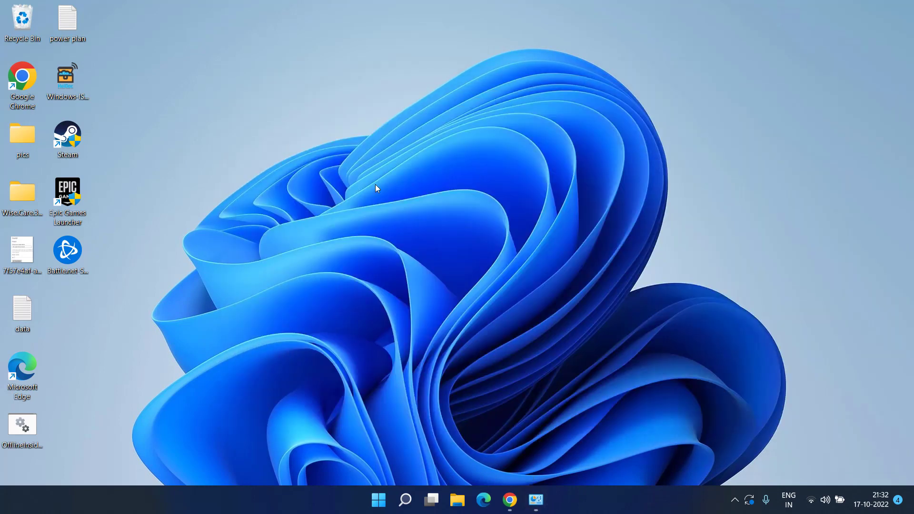
mouse_move(375, 139)
type("cmd")
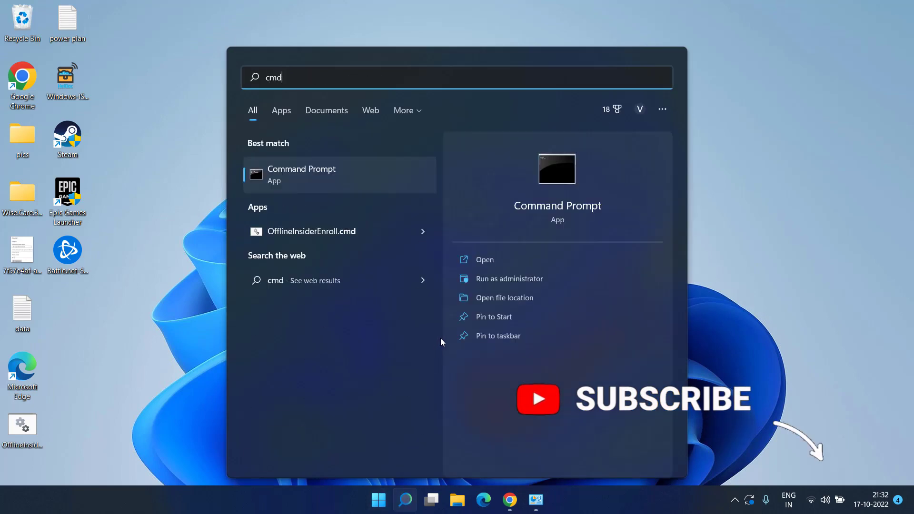
mouse_move(509, 279)
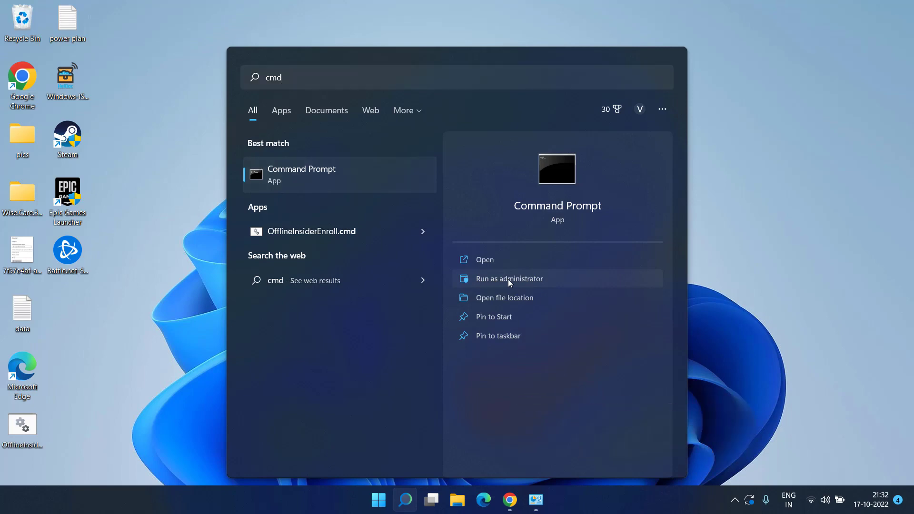
left_click(509, 278)
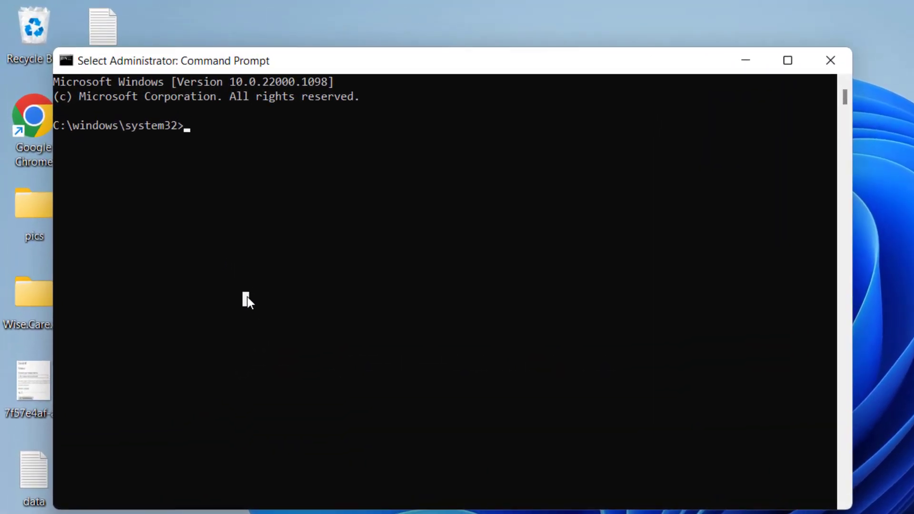
type("pin")
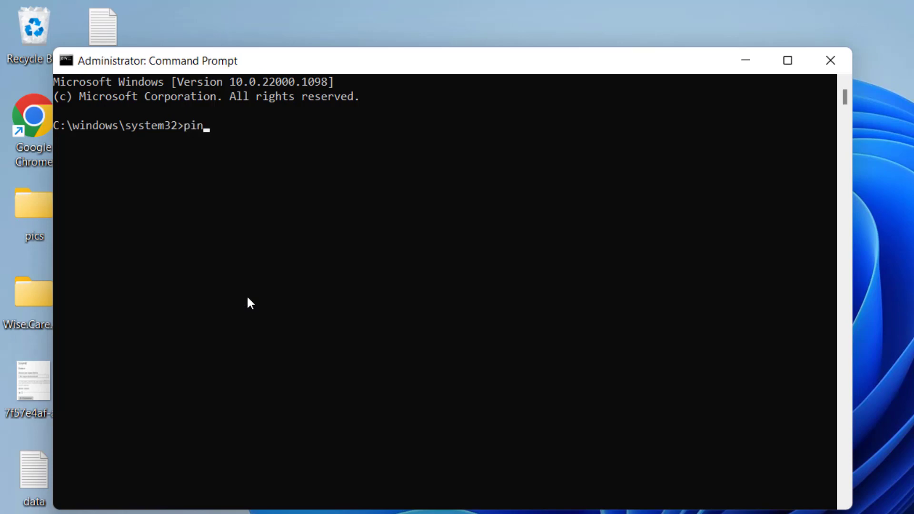
type("g -")
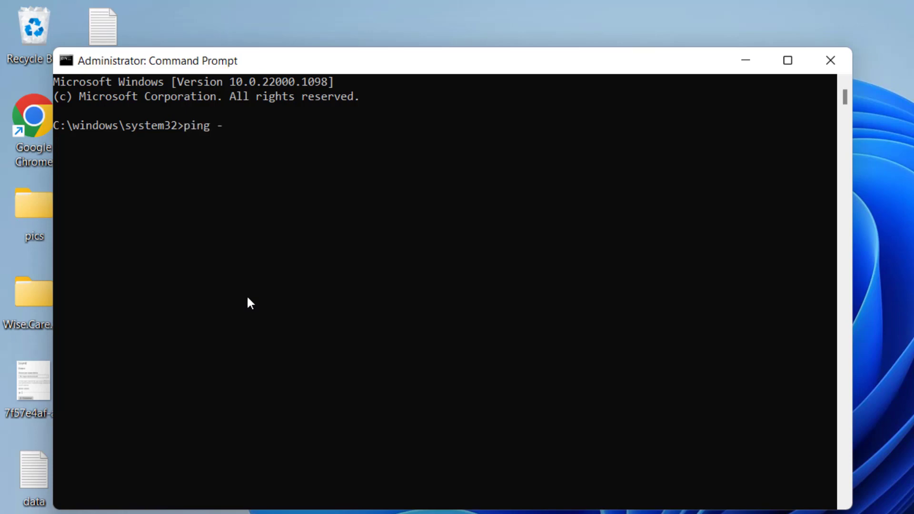
type("n 20 1")
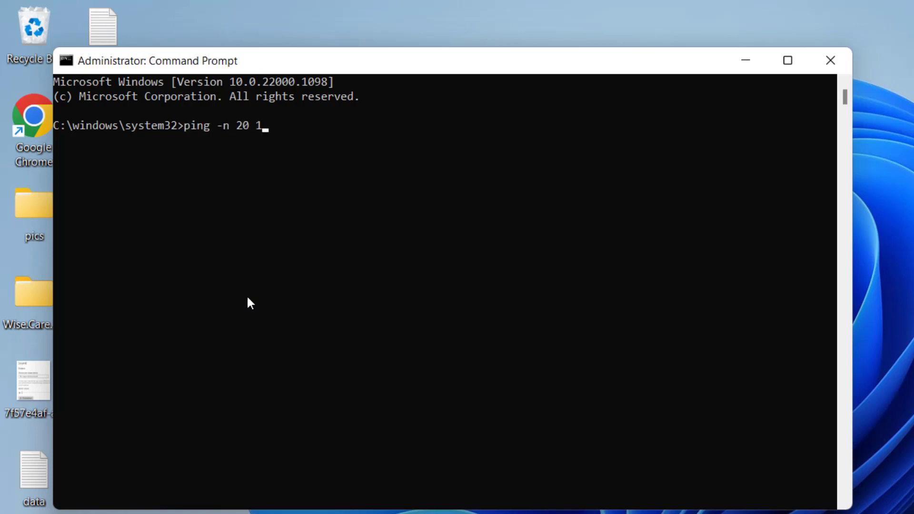
type(".1.1.1")
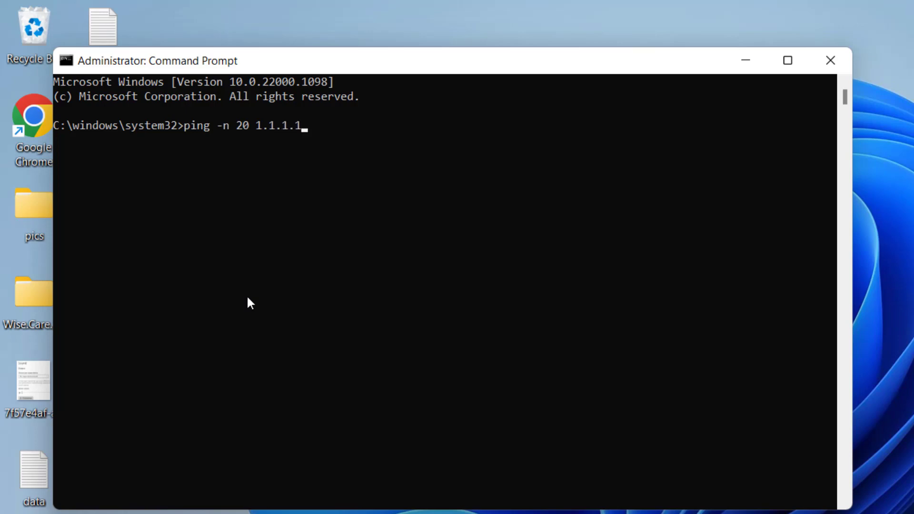
key("Return")
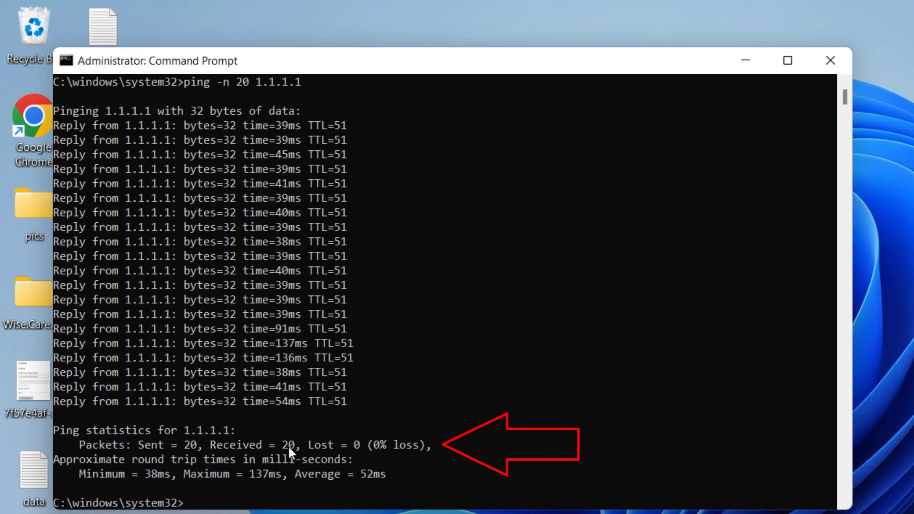
mouse_move(408, 461)
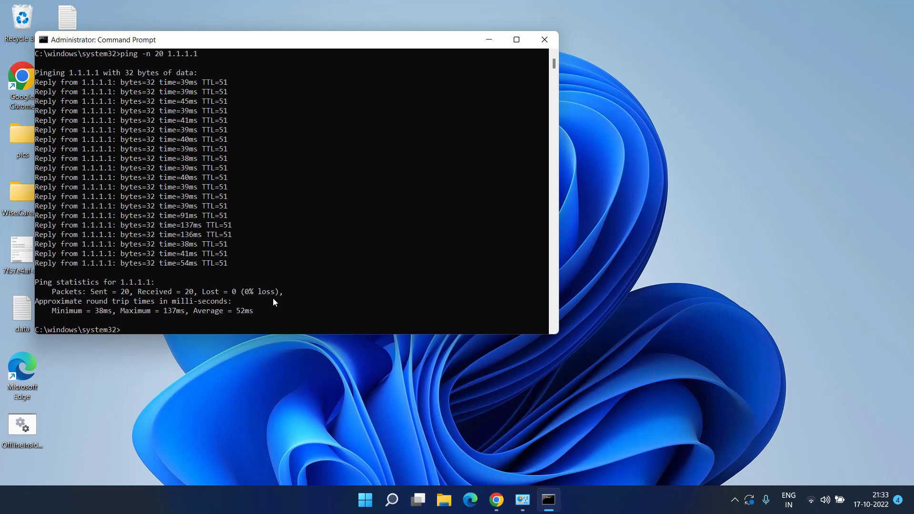
Close Command Prompt and download the Battle.net desktop app installer from the shop site
left_click(544, 39)
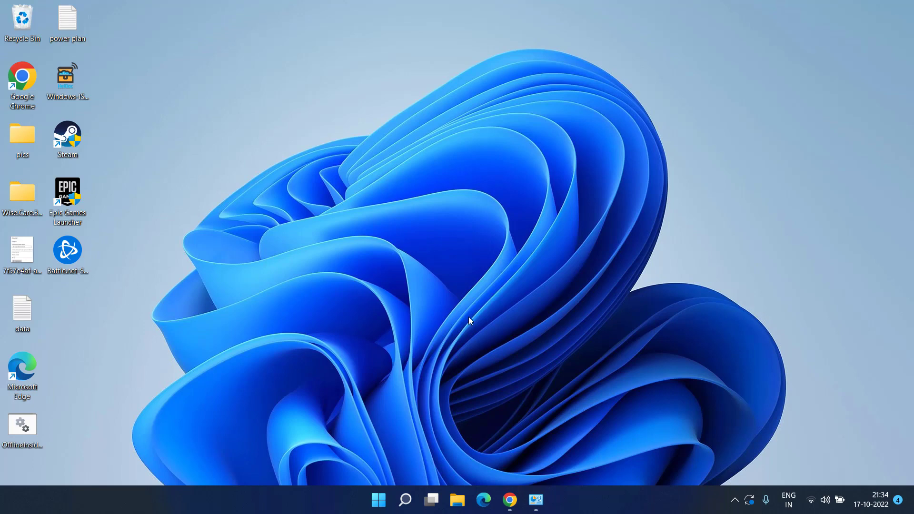
mouse_move(508, 501)
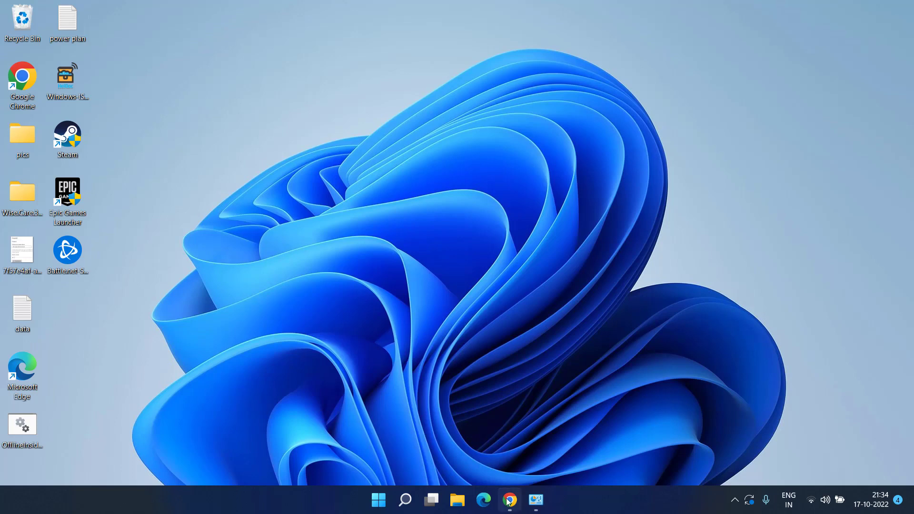
left_click(510, 500)
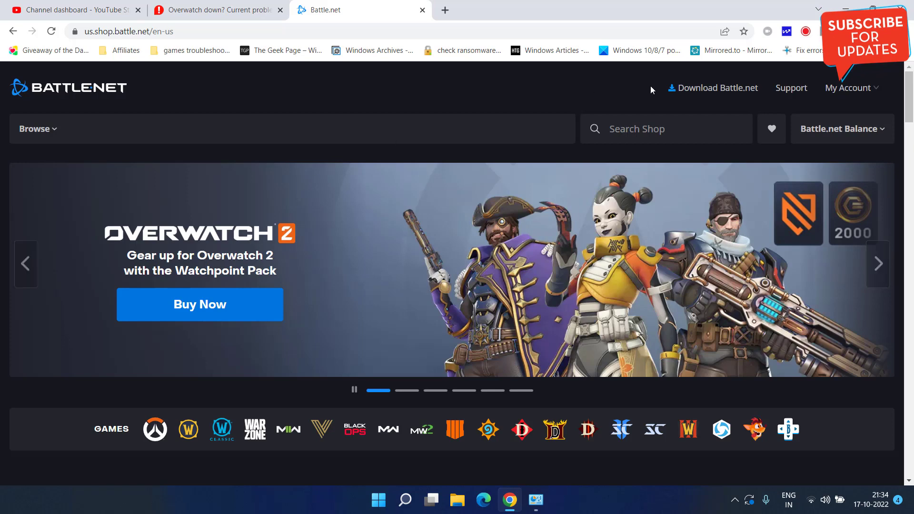
left_click(712, 87)
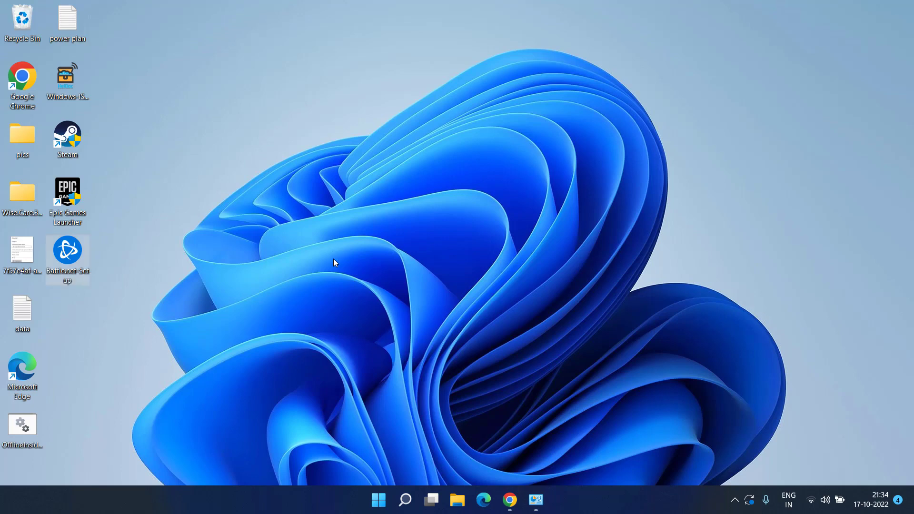
Install Battle.net from the setup file and sign in with the Google account
double_click(66, 257)
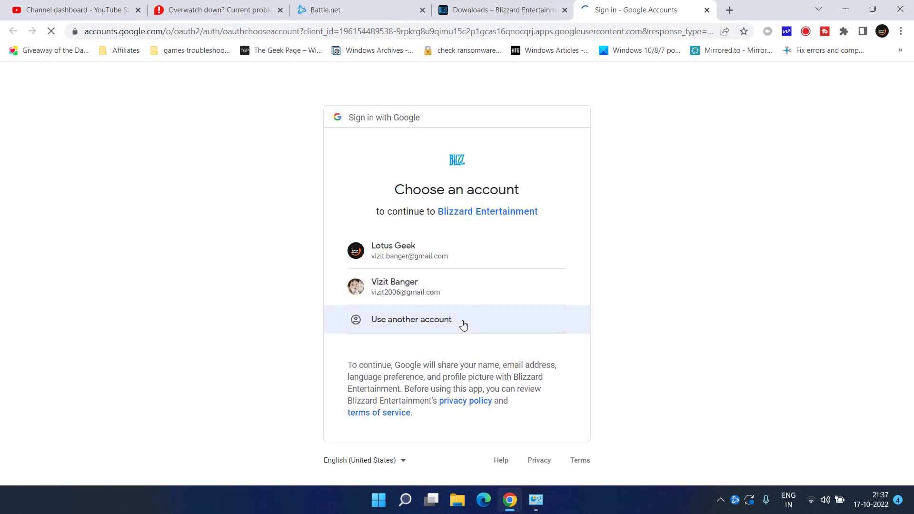
left_click(411, 319)
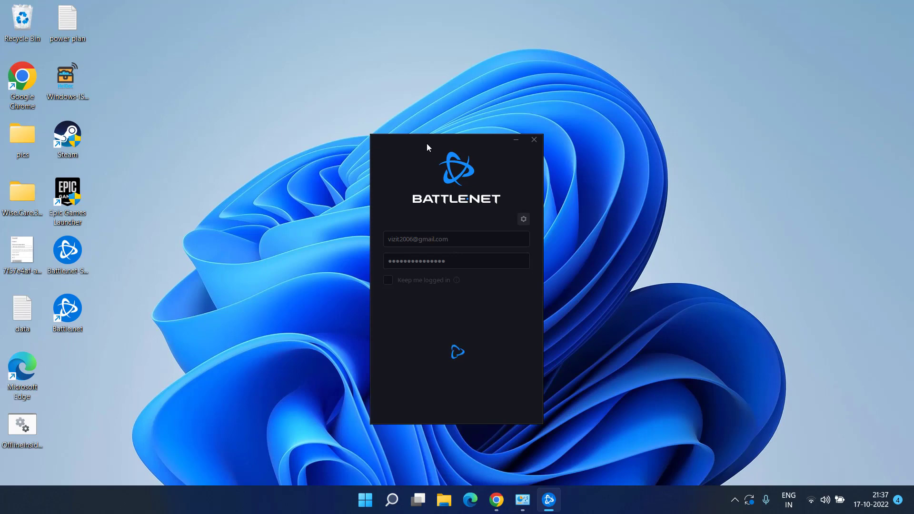
Dismiss the Scan For Games result, leaving Battle.net signed in with Overwatch 2 ready
left_click(457, 352)
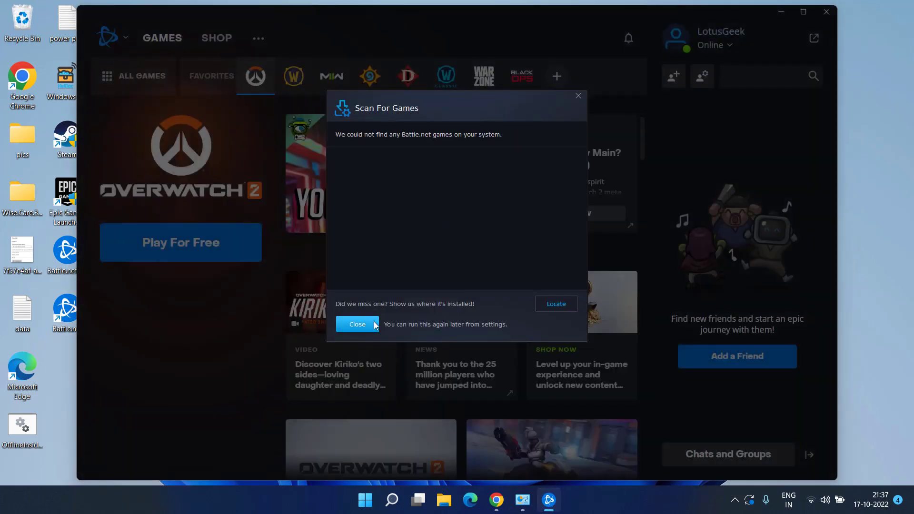
left_click(356, 324)
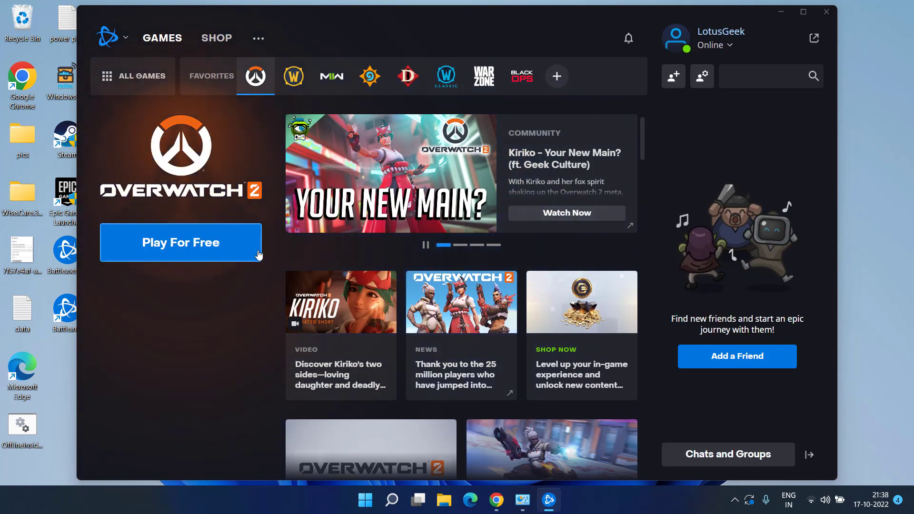
mouse_move(184, 243)
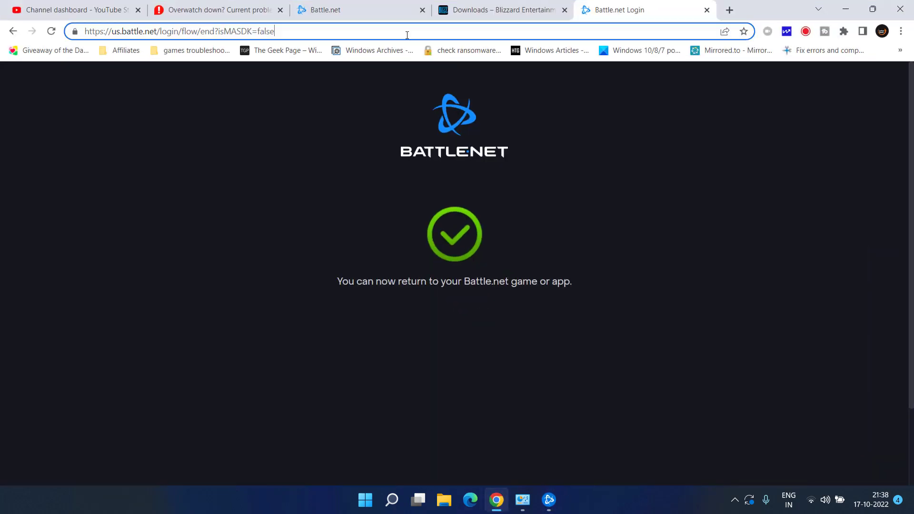
Go to battle.net and head to Account Settings from the signed-in account menu
type("battle.net/en-us?from=root")
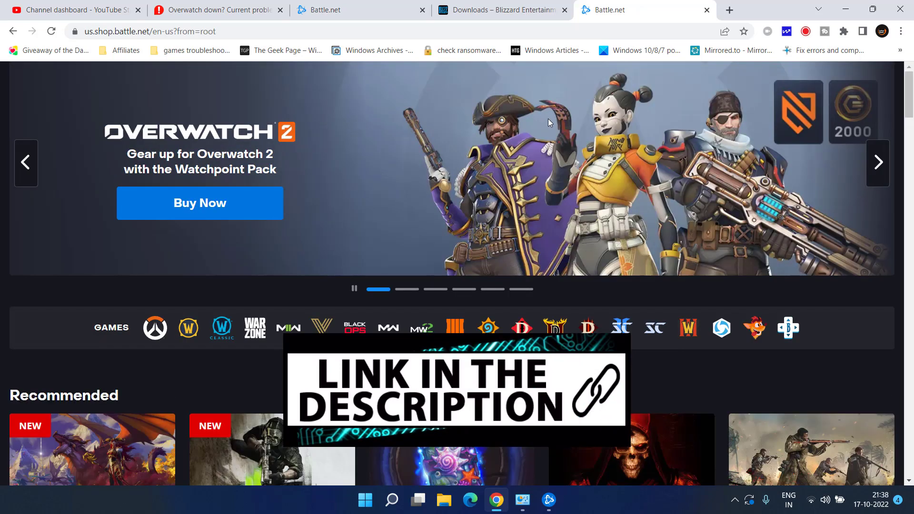
scroll("up", 3)
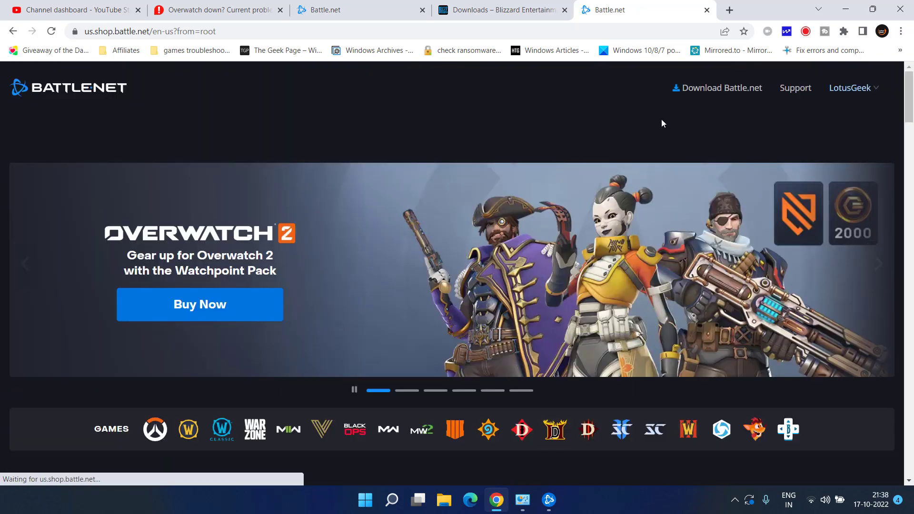
left_click(851, 88)
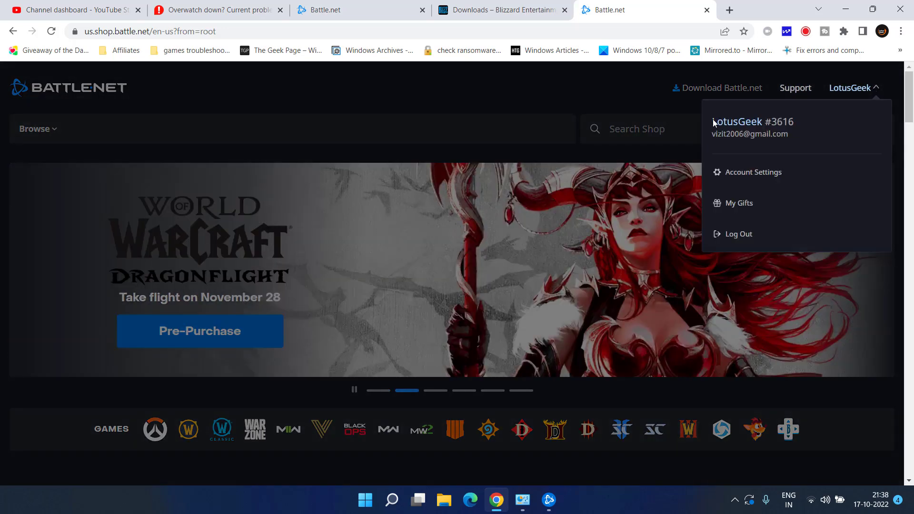
left_click(754, 172)
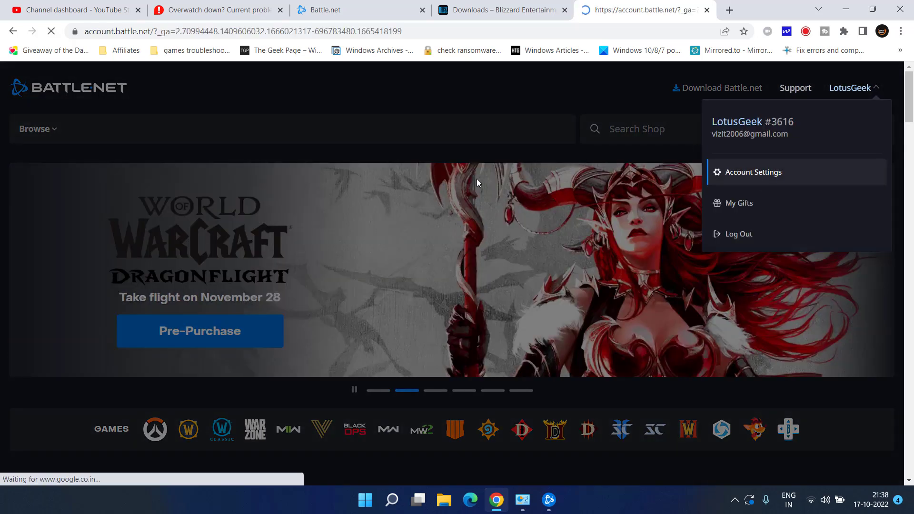
View the Connections page showing Google connected, then close the browser
left_click(754, 172)
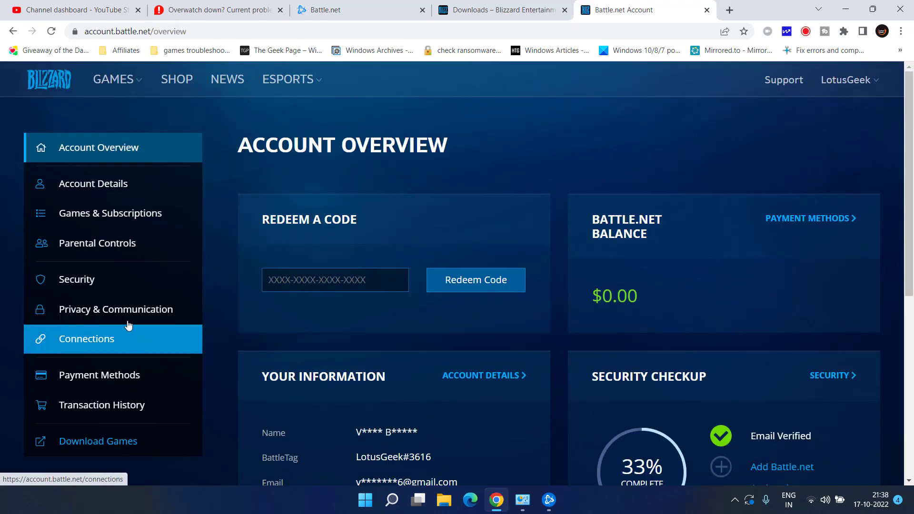
left_click(86, 339)
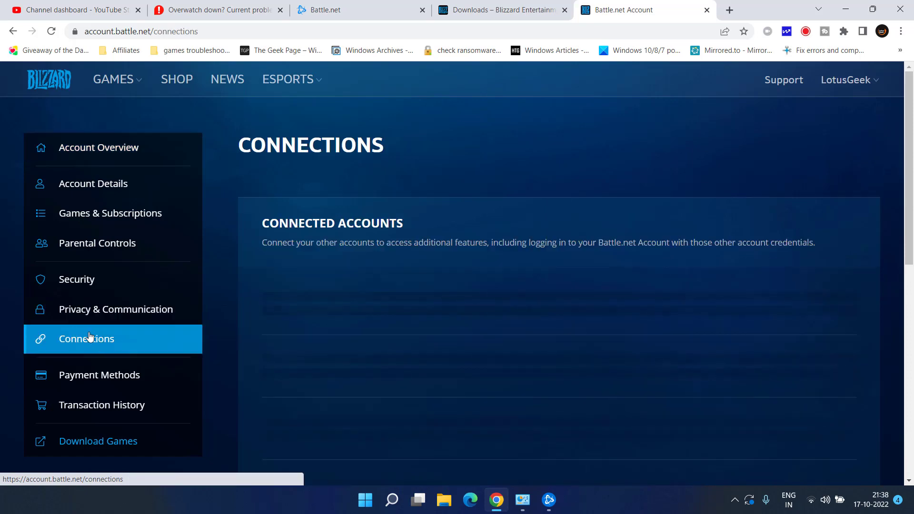
scroll("down", 3)
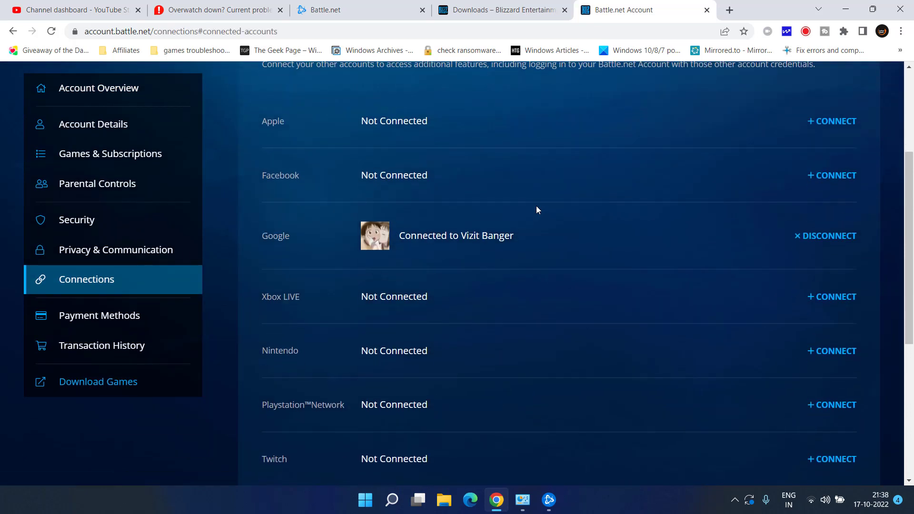
mouse_move(533, 424)
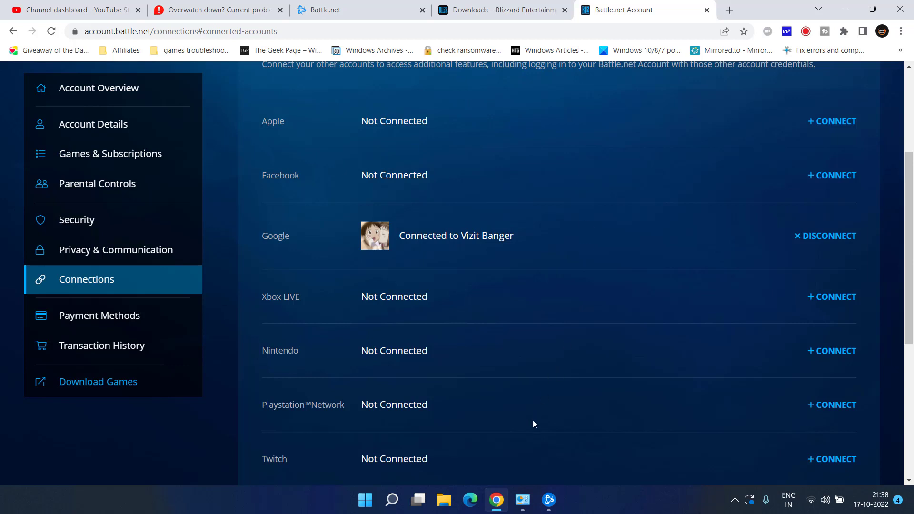
mouse_move(797, 135)
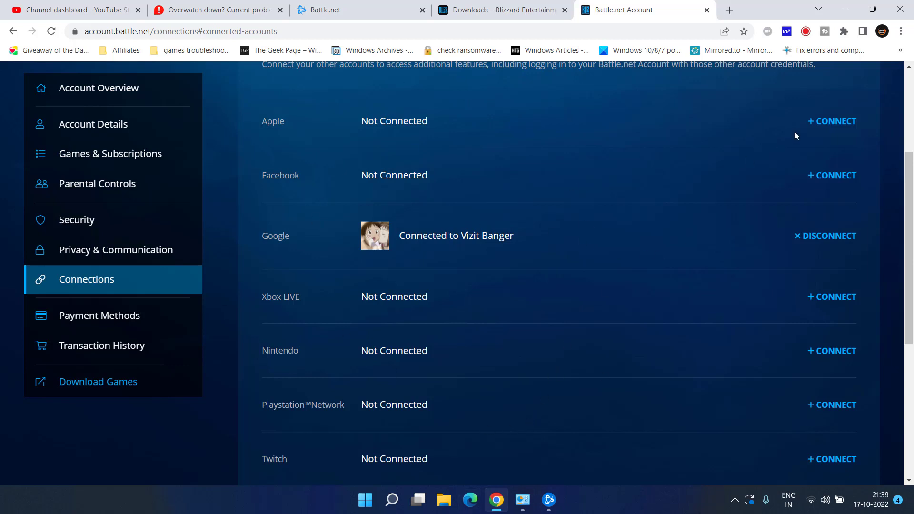
mouse_move(831, 236)
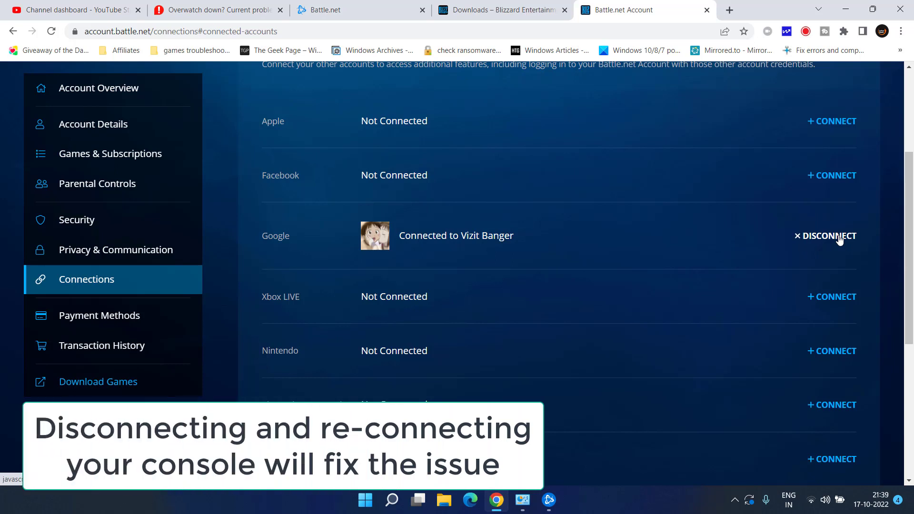
mouse_move(829, 156)
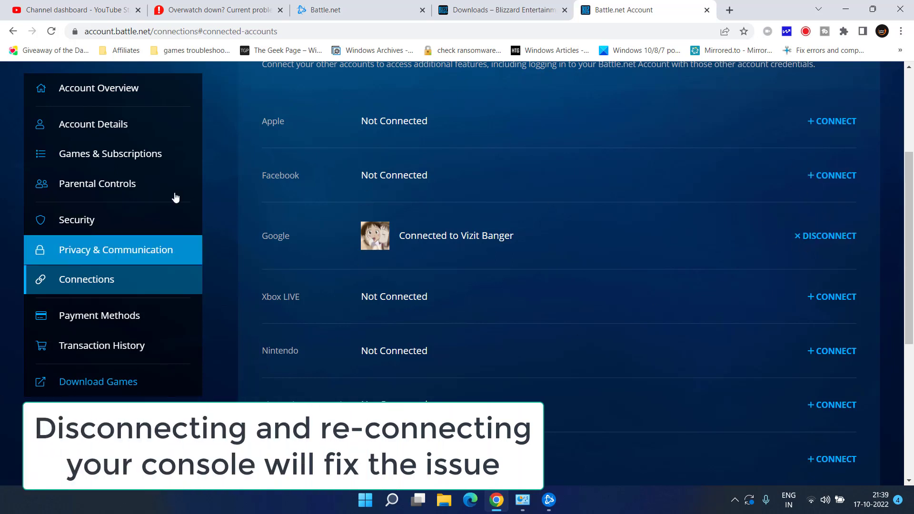
mouse_move(609, 278)
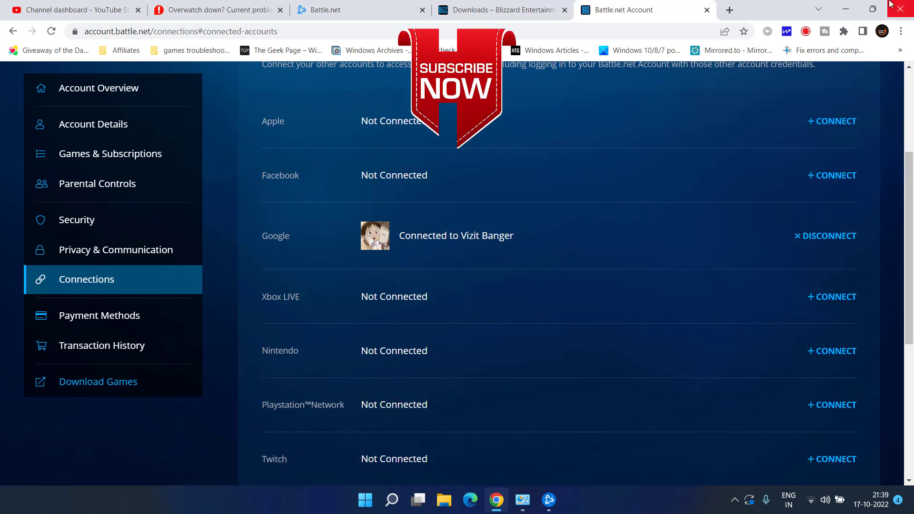
left_click(903, 9)
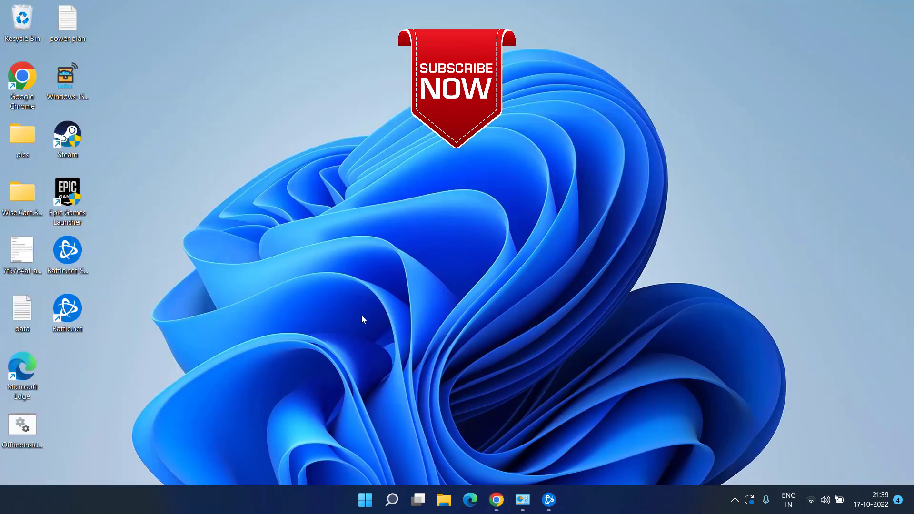